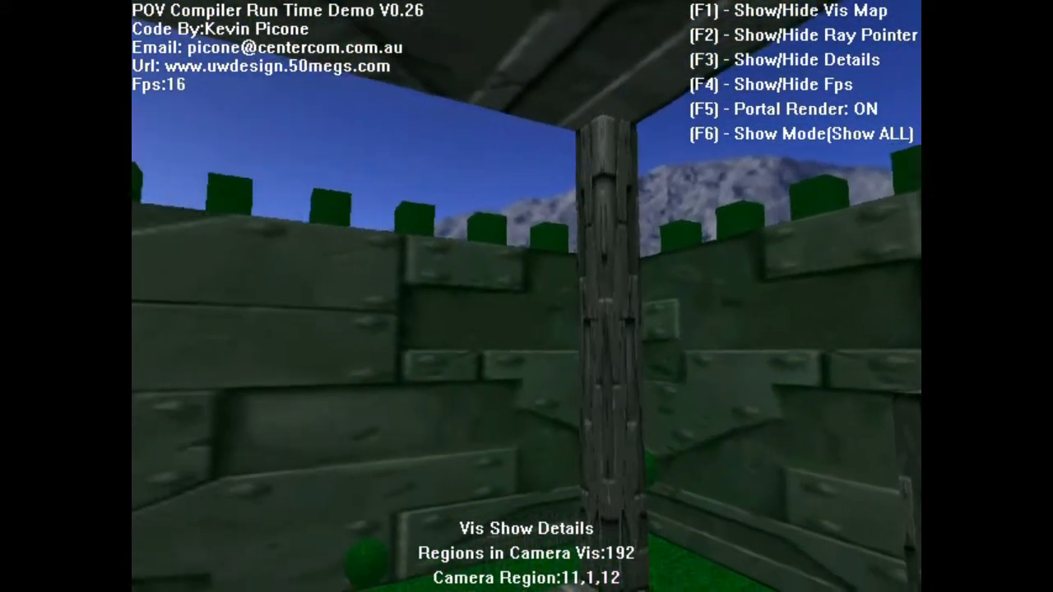
mouse_move(527, 297)
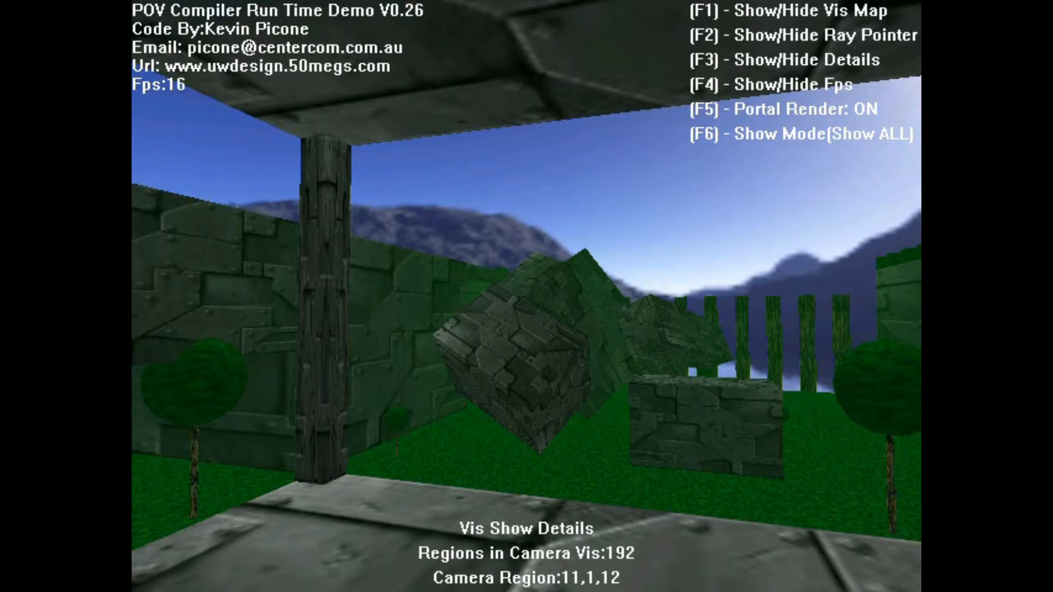
Step: Walk the camera around the green stone castle with the visibility details displayed
key(f1)
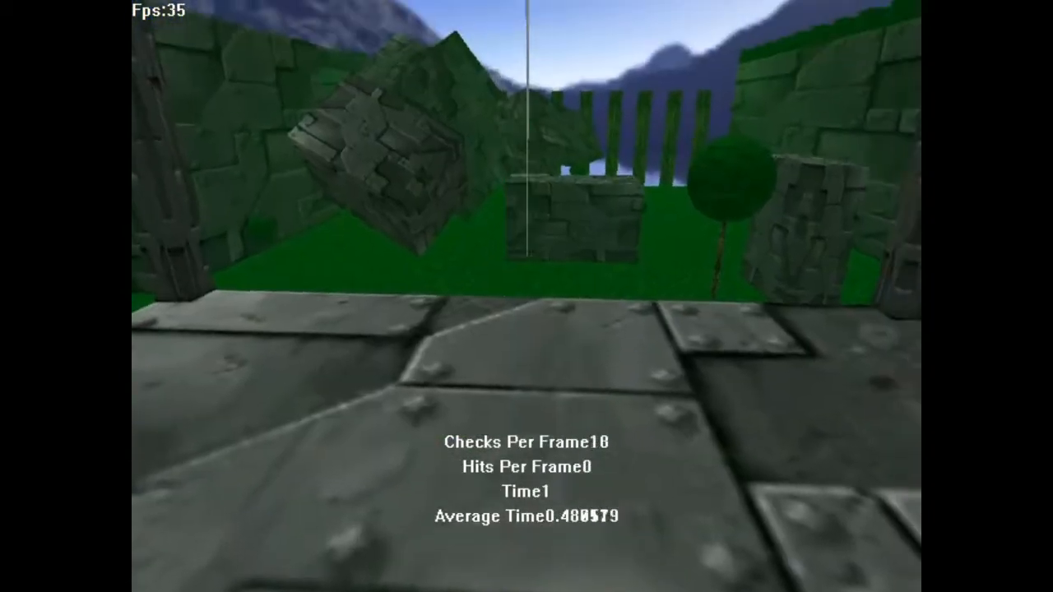
mouse_move(527, 297)
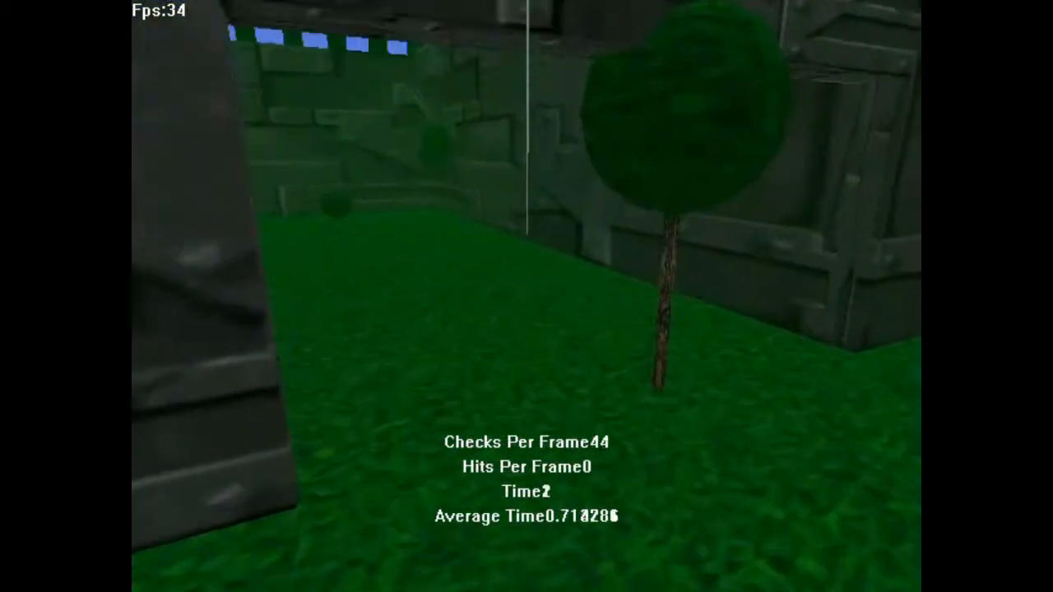
mouse_move(527, 296)
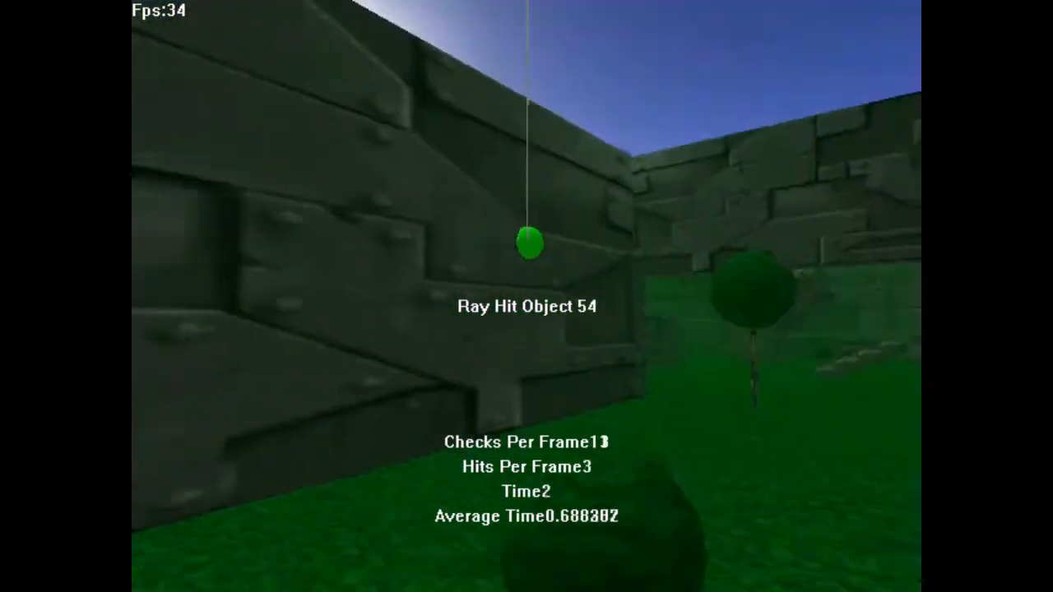
mouse_move(526, 297)
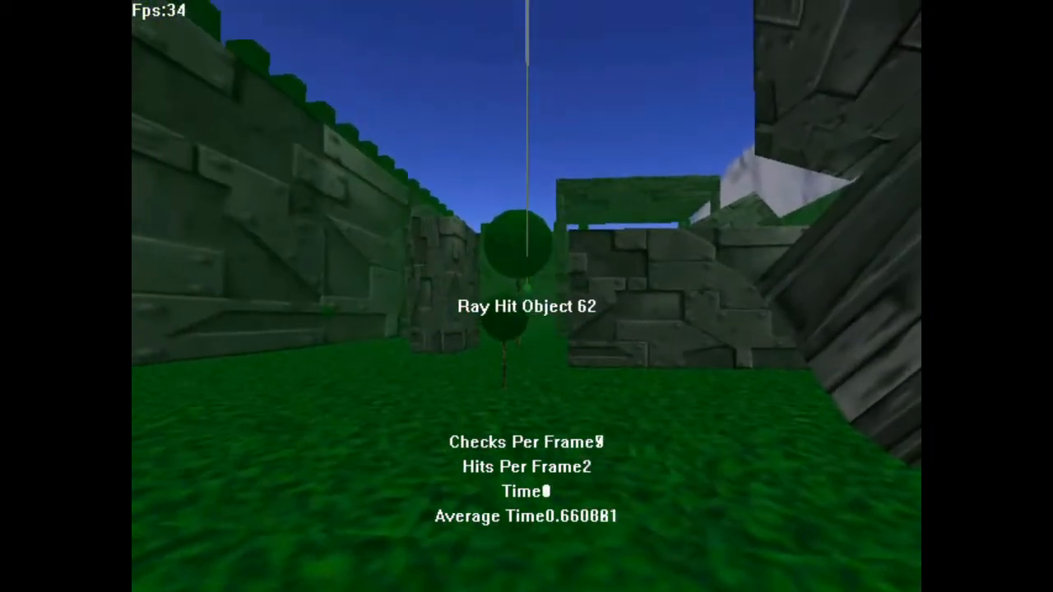
mouse_move(526, 296)
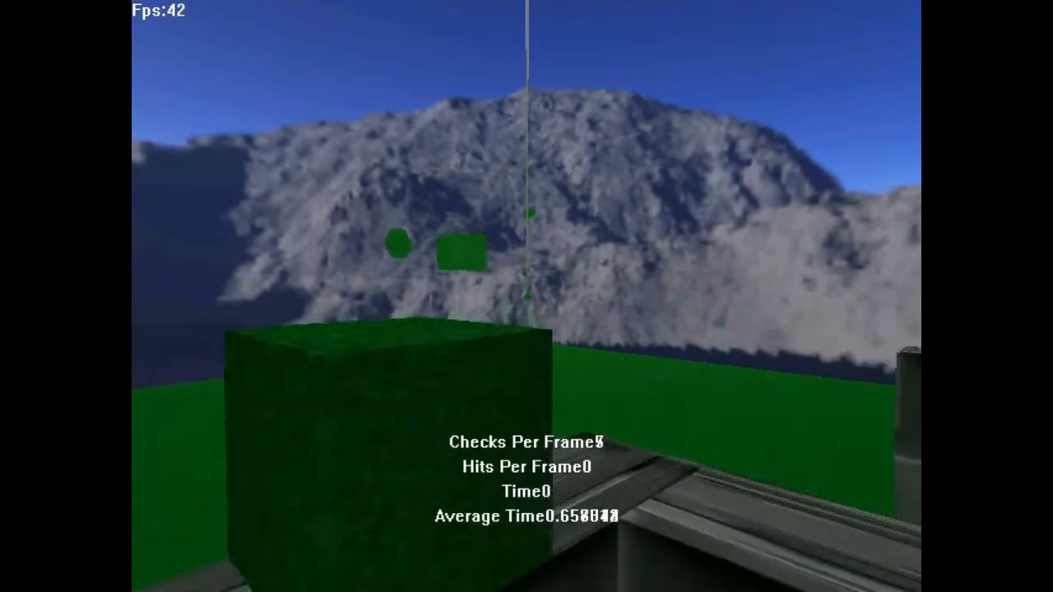
mouse_move(526, 297)
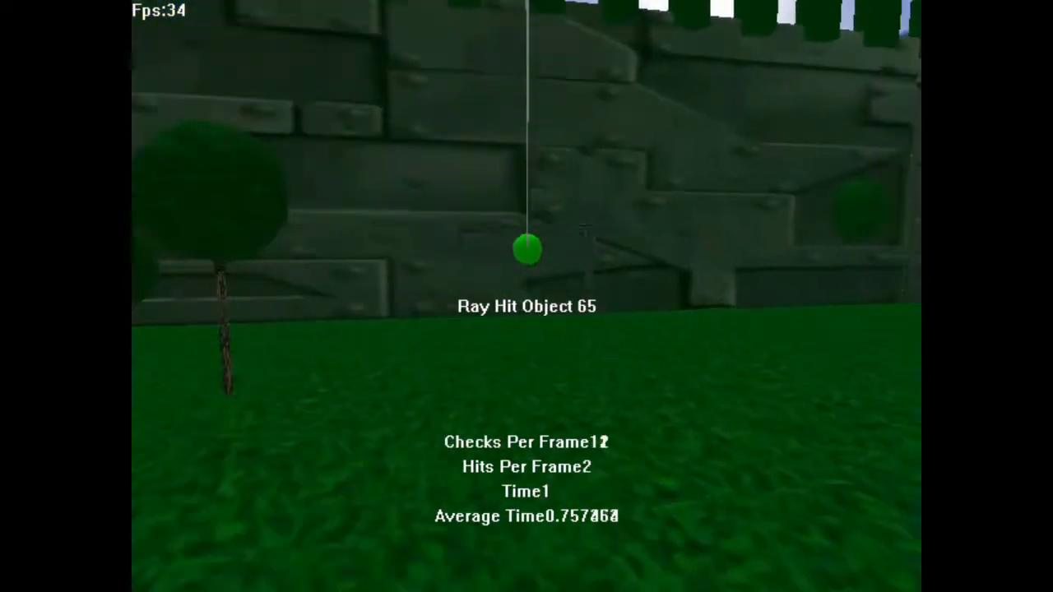
mouse_move(526, 296)
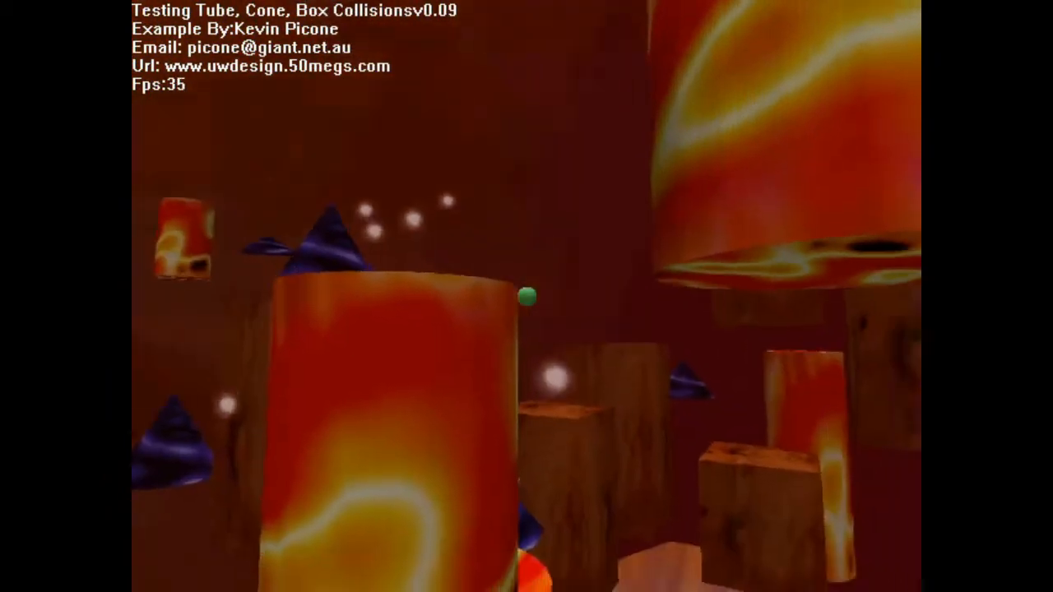
mouse_move(527, 297)
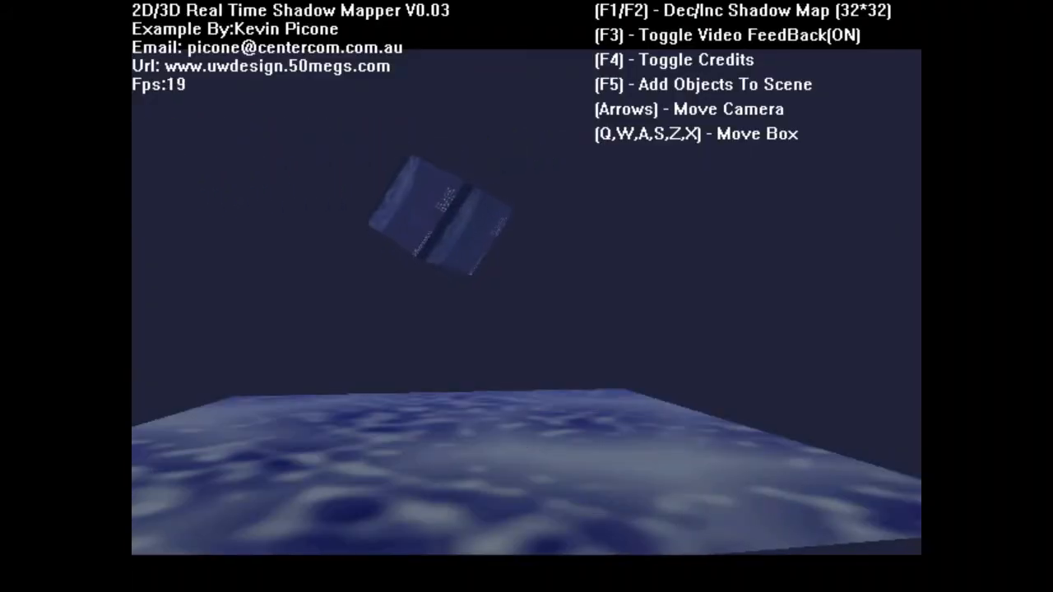
Step: Add several boxes among the pillars and move the camera around them
key(F5)
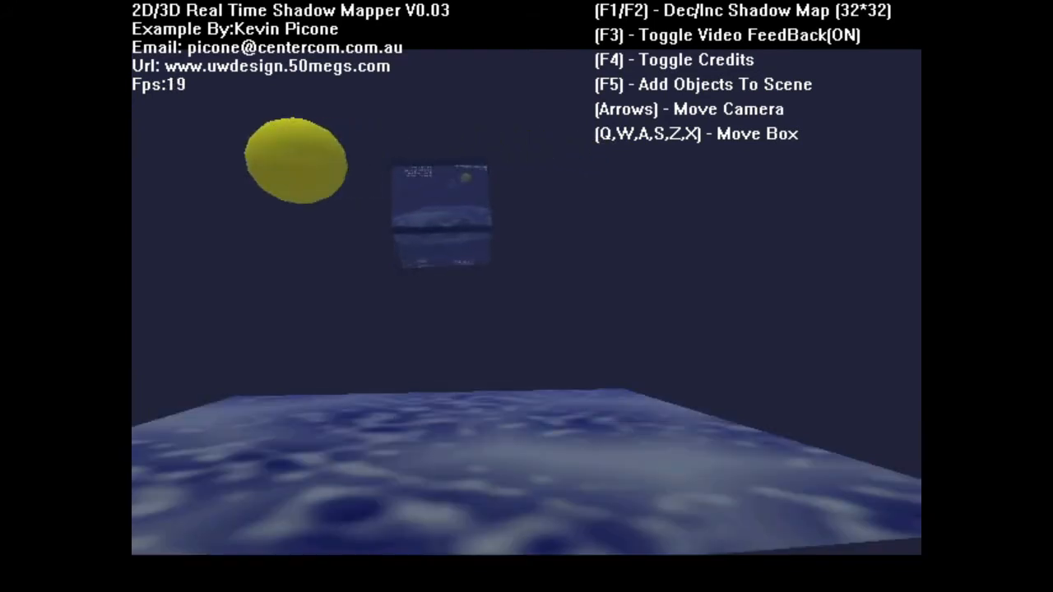
key(F2)
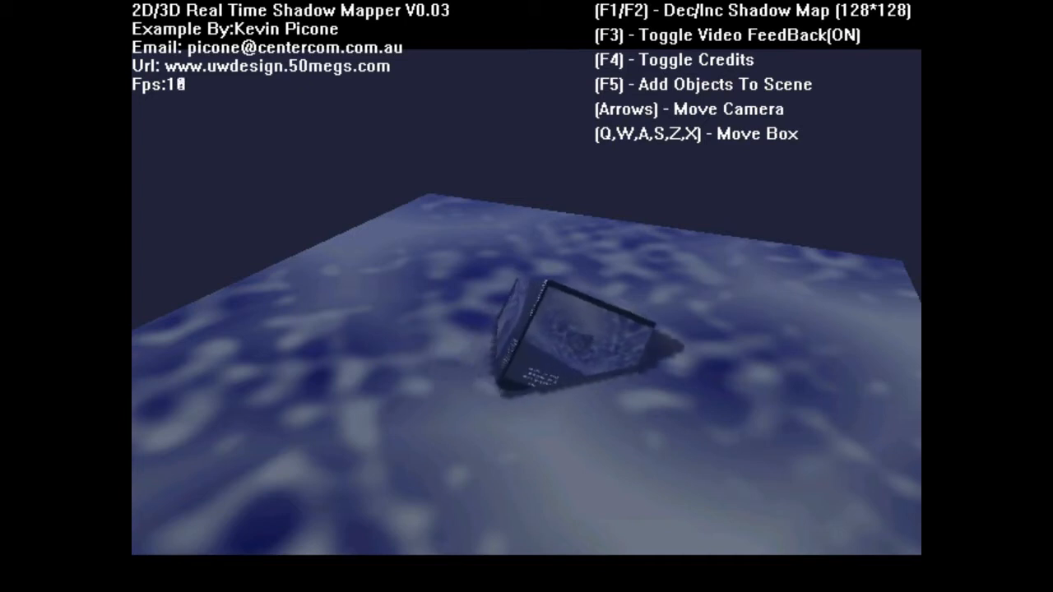
key(f5)
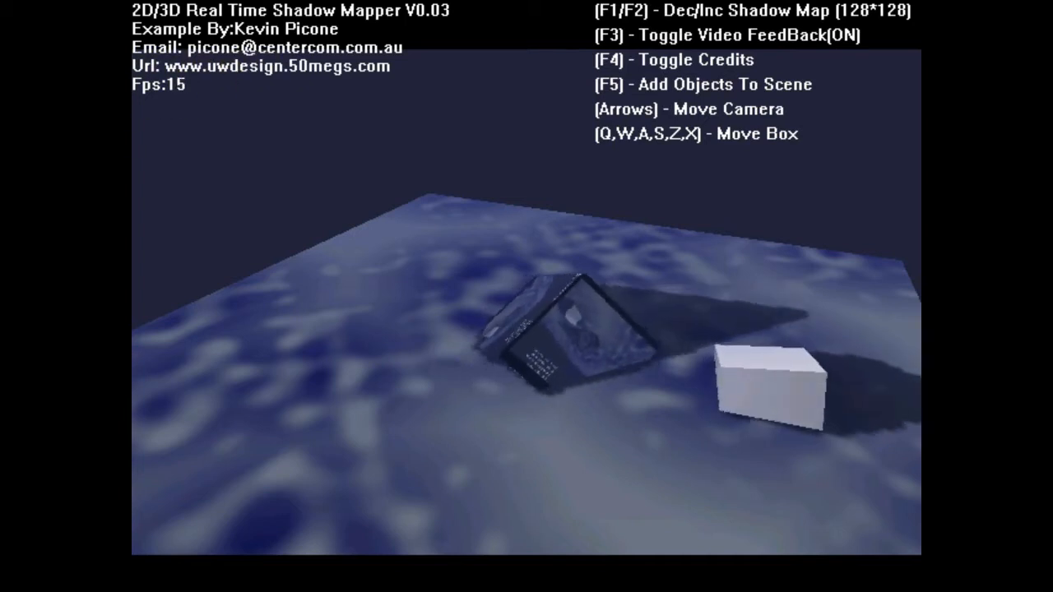
key(f5)
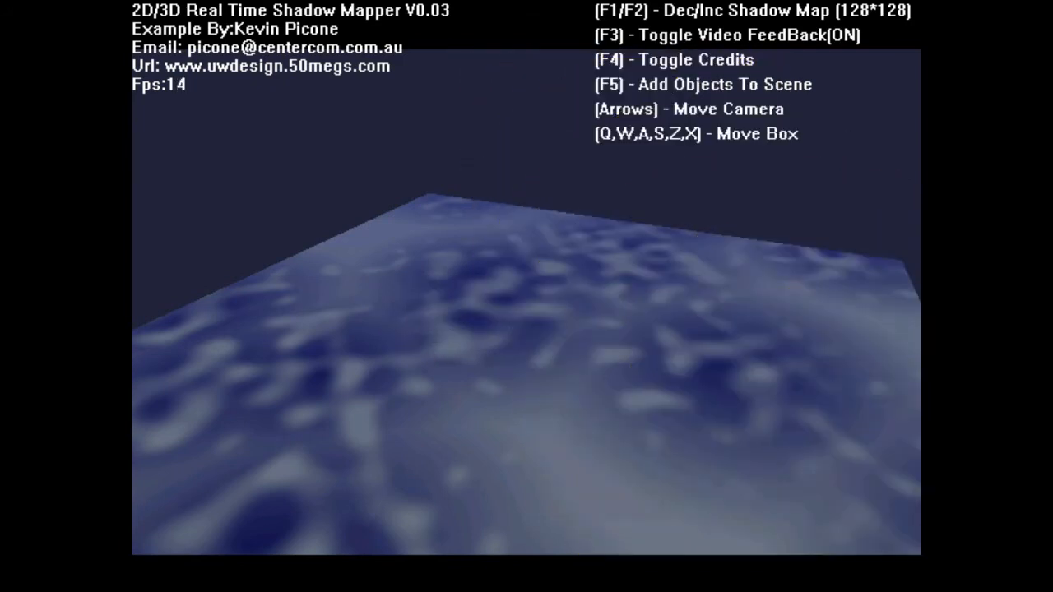
key(f5)
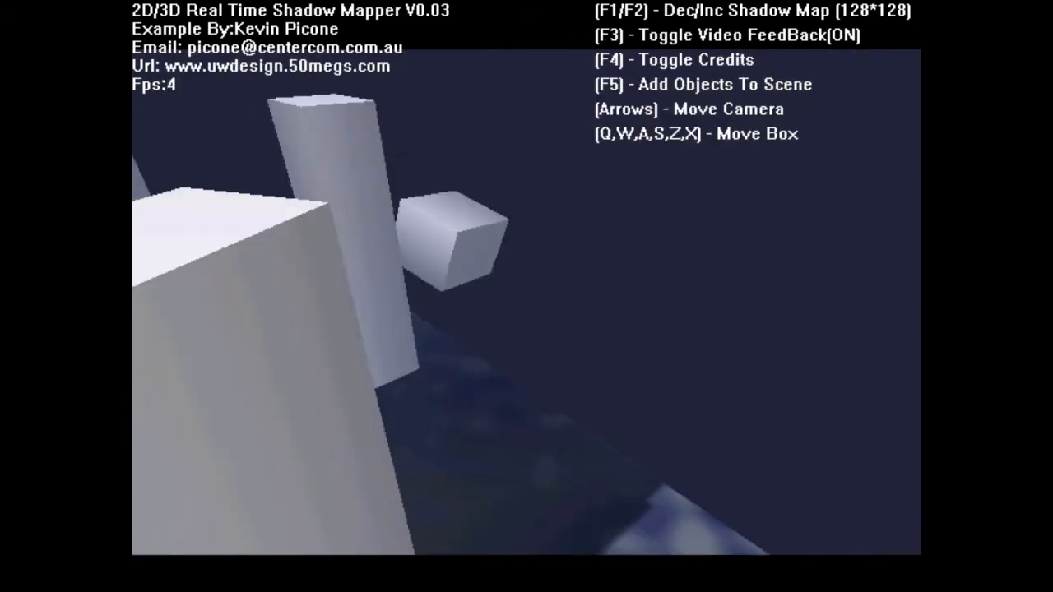
key(f5)
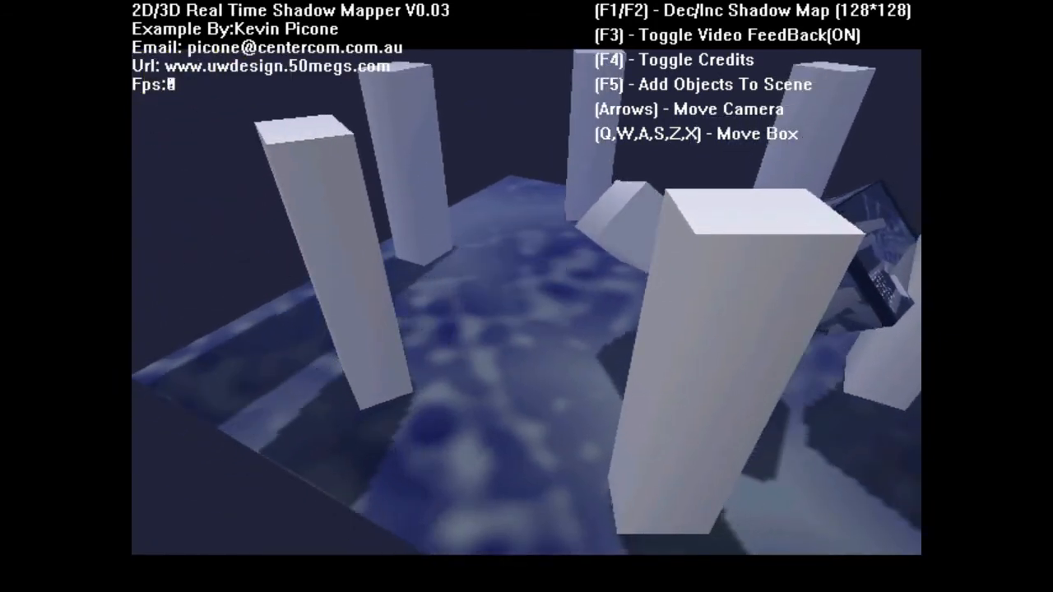
Step: Lower the shadow map resolution to 64*64 and add a yellow sphere to the scene
key(f1)
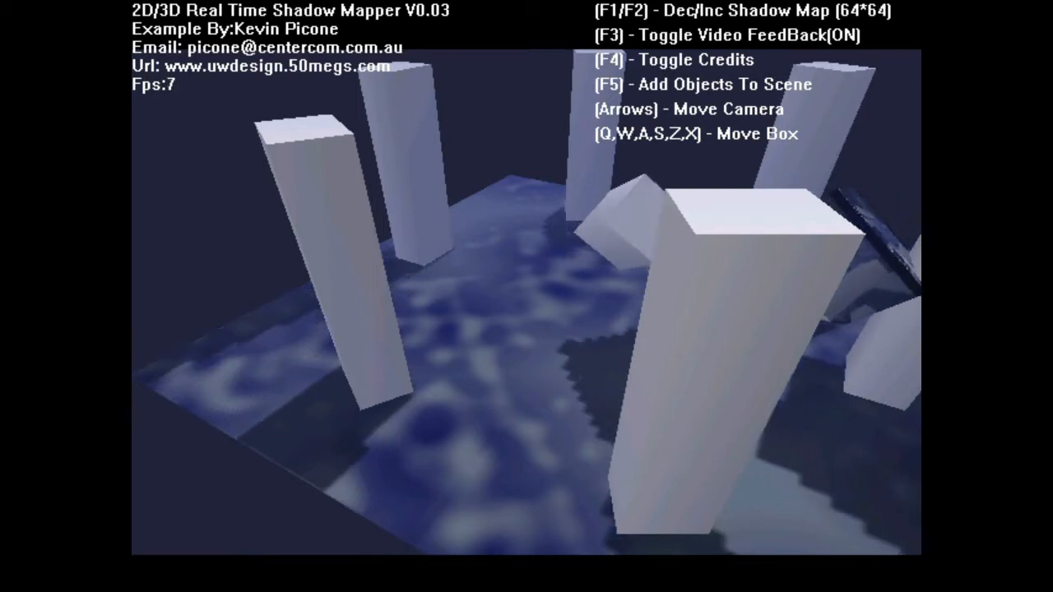
key(F5)
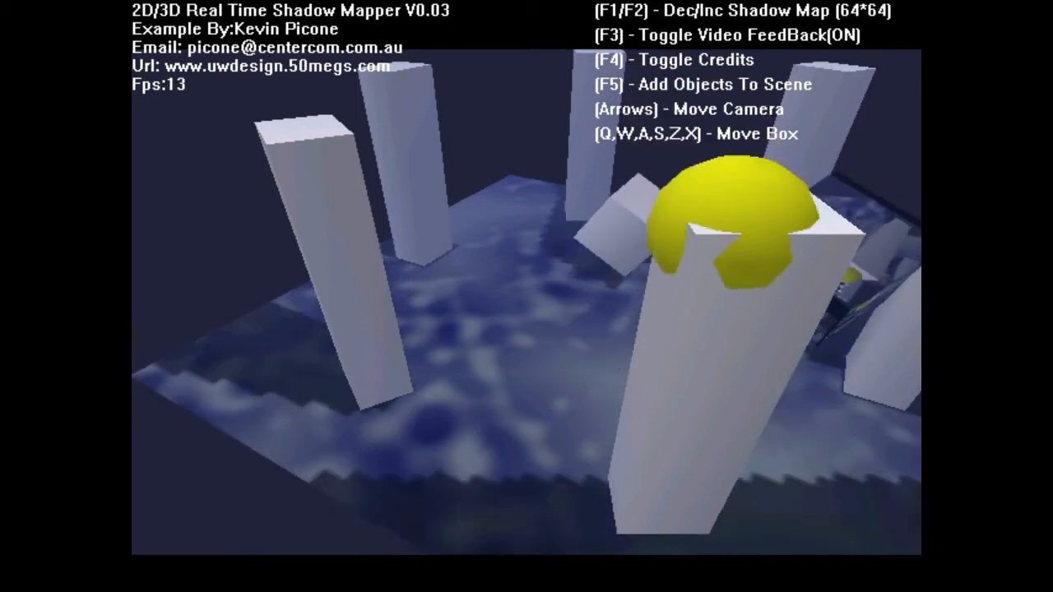
key(F2)
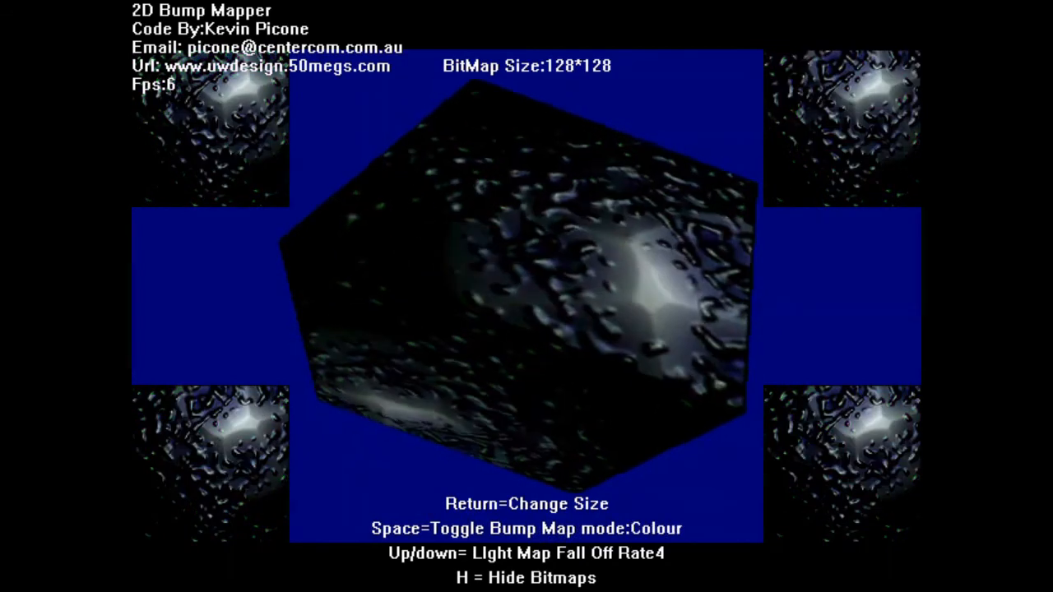
Step: Toggle the cube between shaded and colour bump mapping, finishing in shaded mode
key(space)
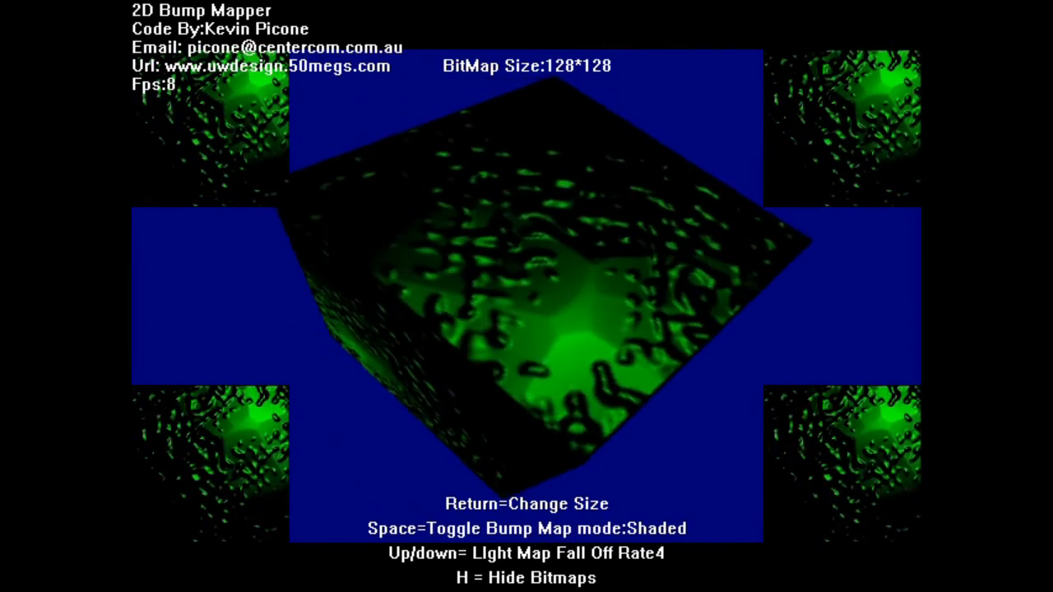
key(space)
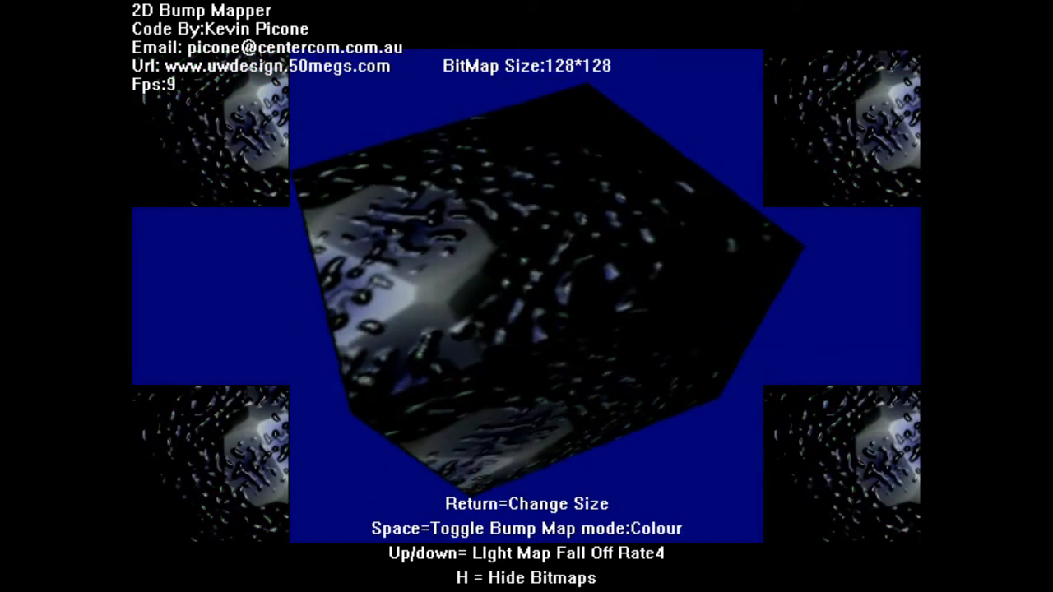
key(space)
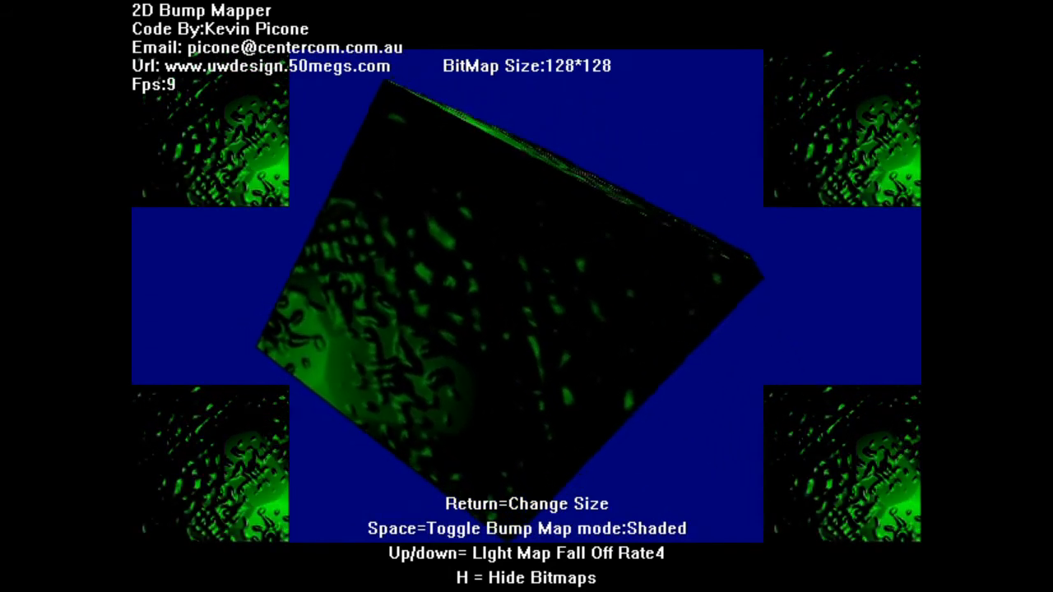
key(up)
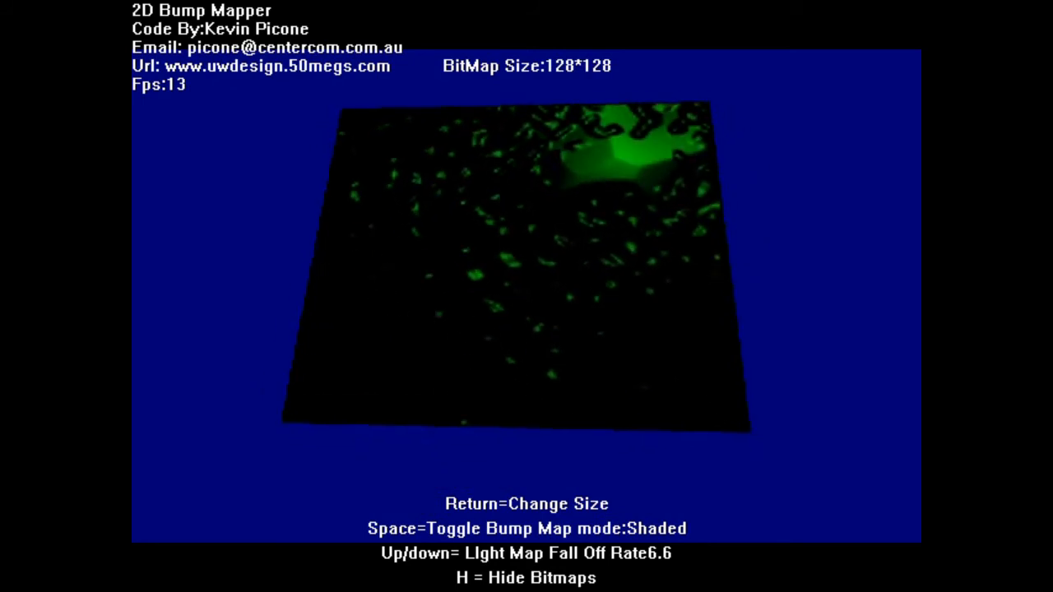
Step: Reduce the bitmap through 95*95 and 85*85 to 64*64, then flip colour mode and back to shaded
key(Return)
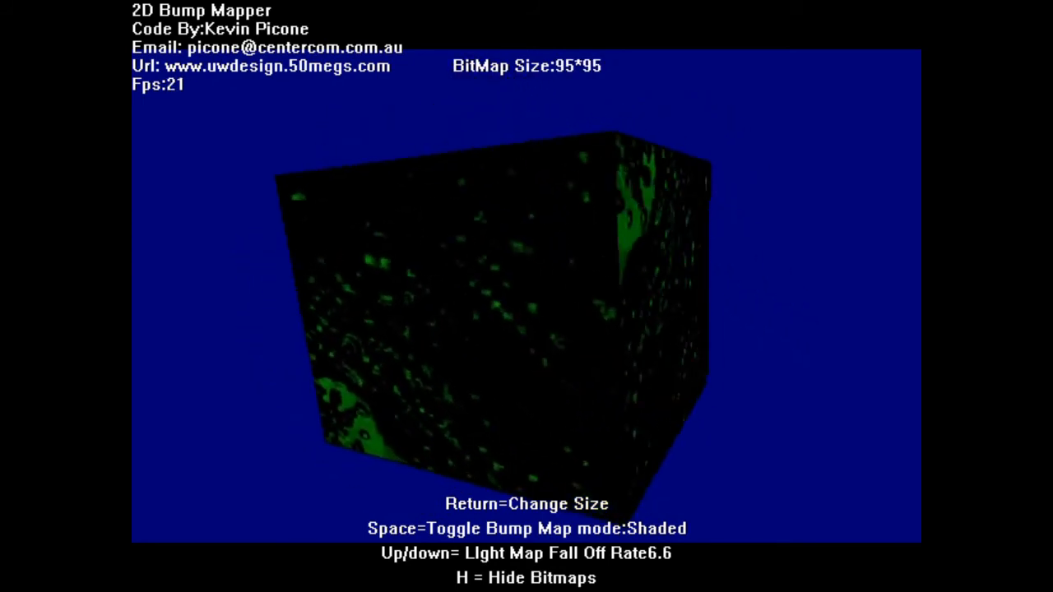
key(Return)
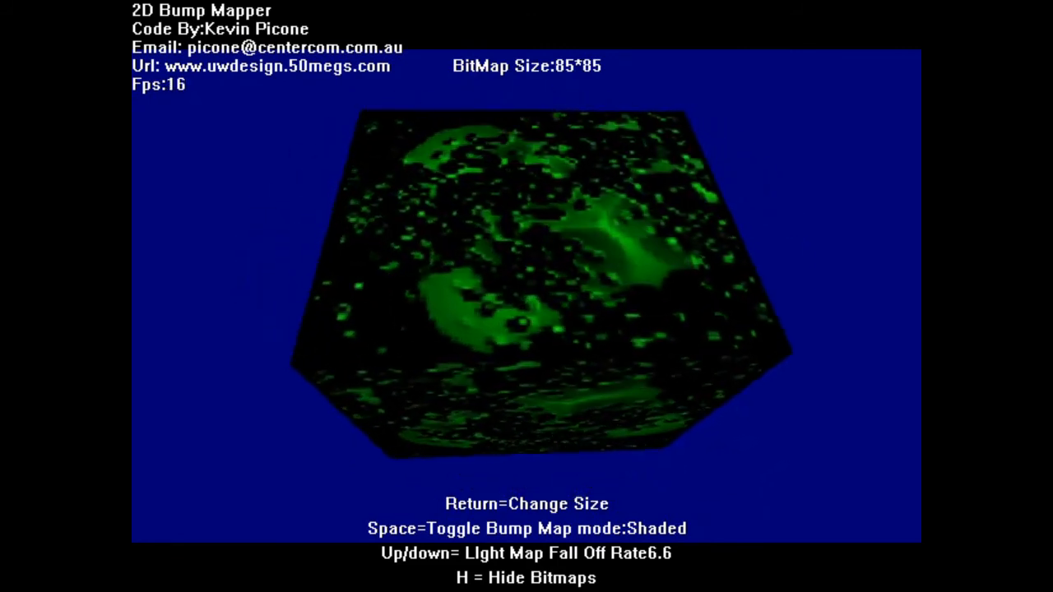
key(Return)
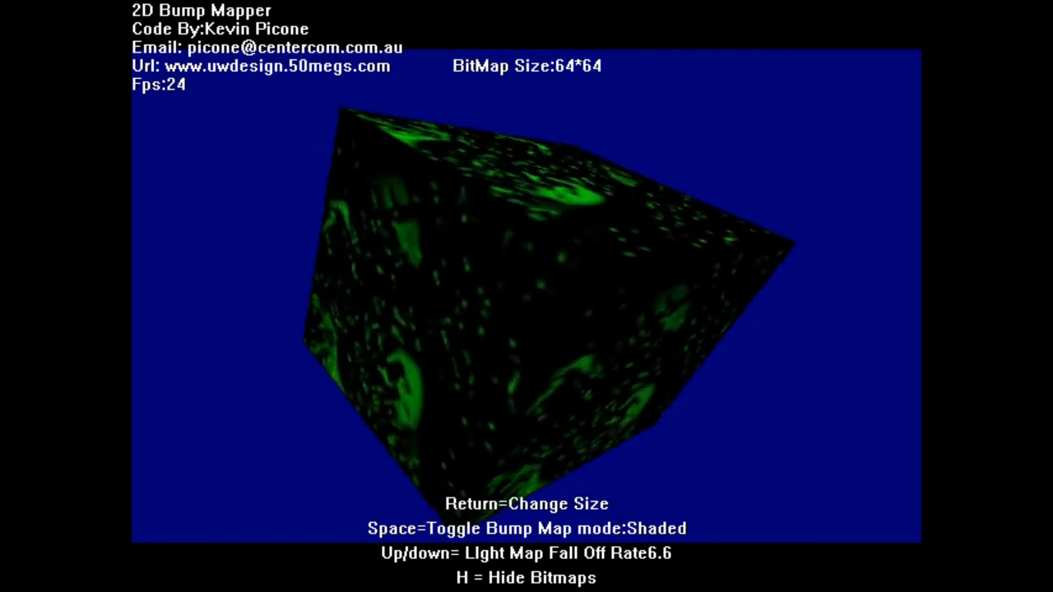
key(space)
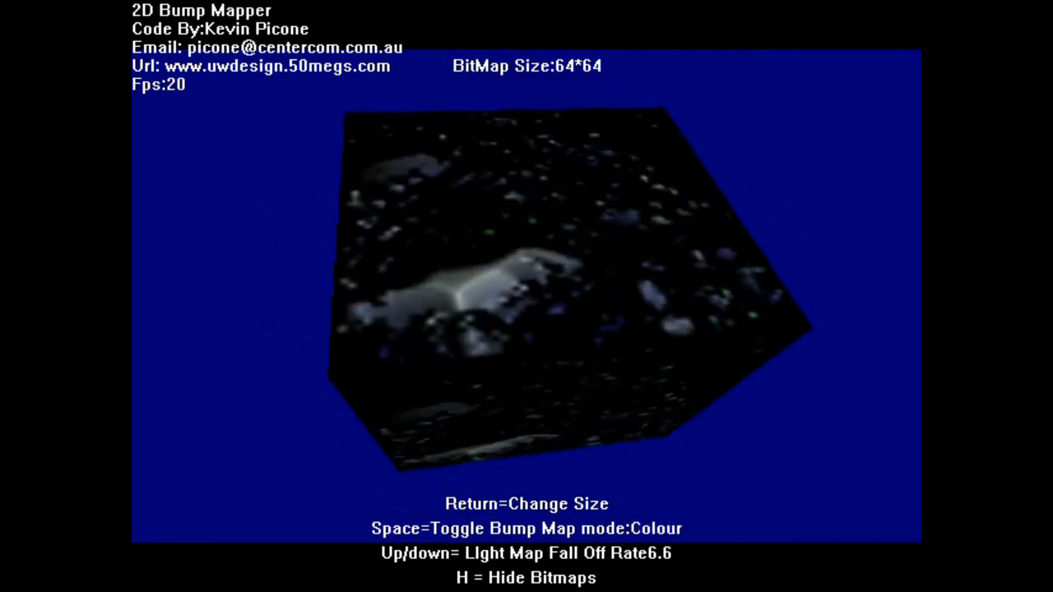
key(space)
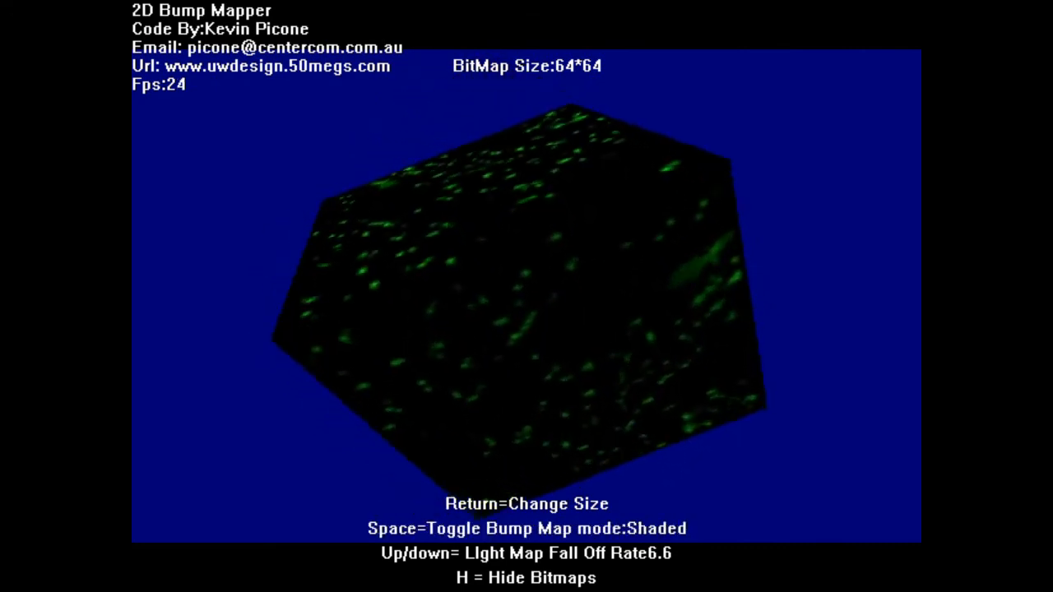